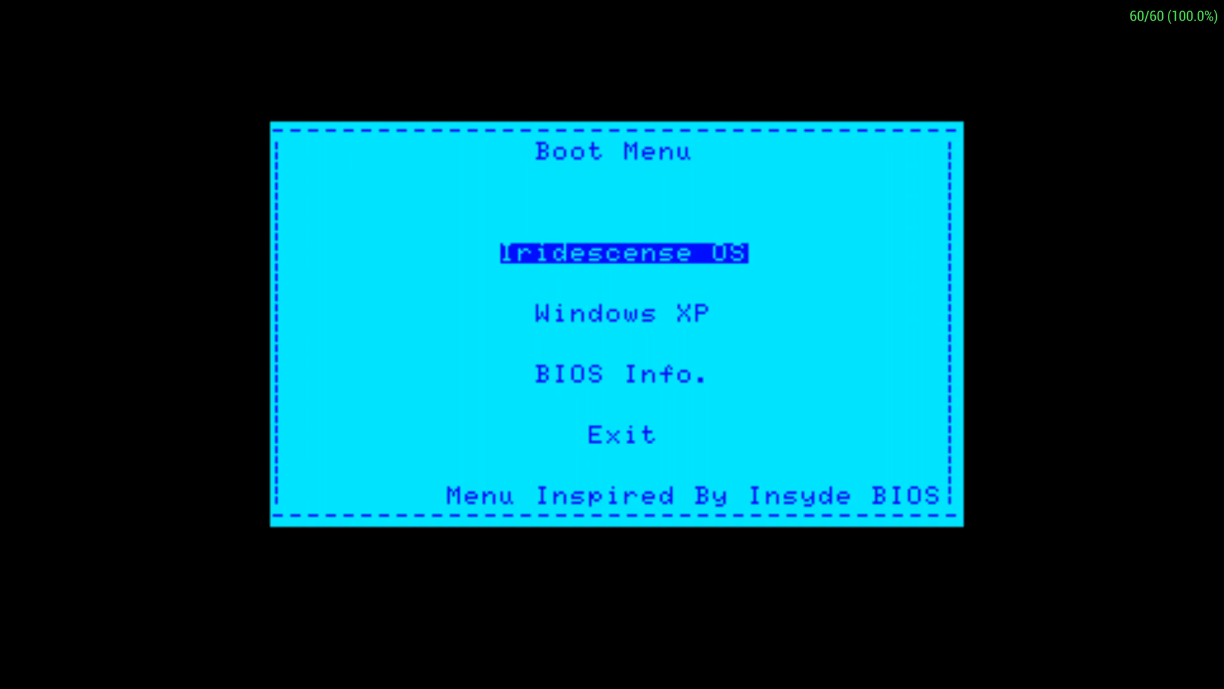
{"action": "key", "text": "Down"}
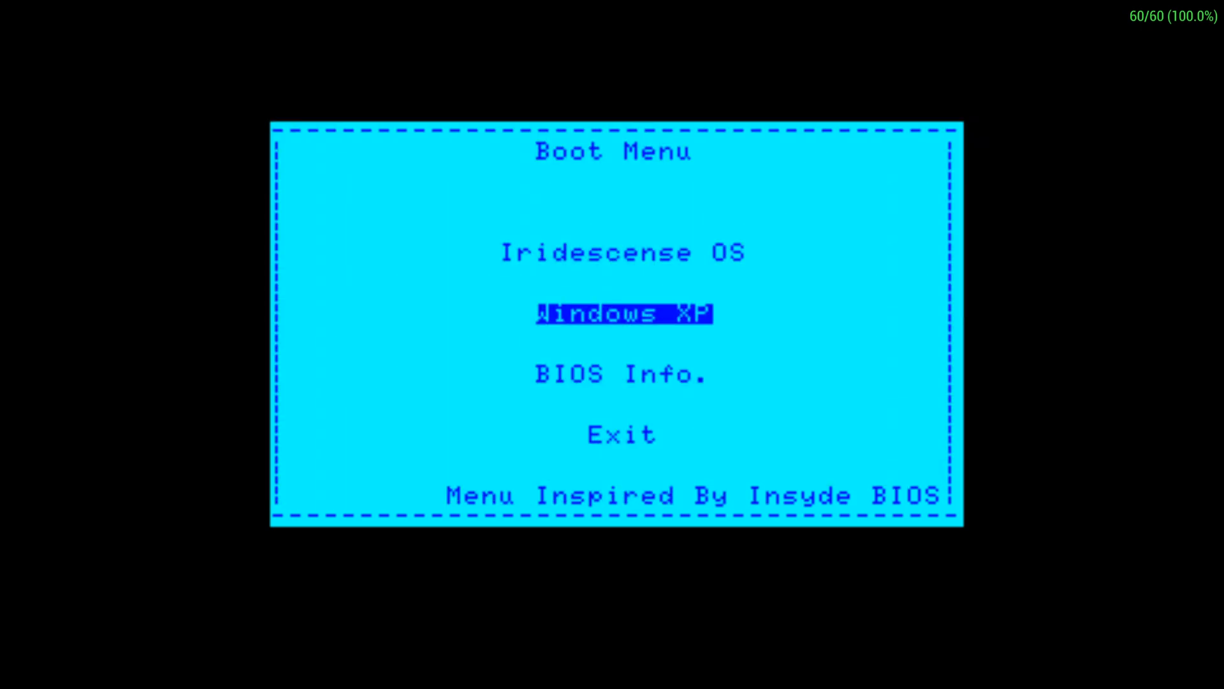
{"action": "key", "text": "Down"}
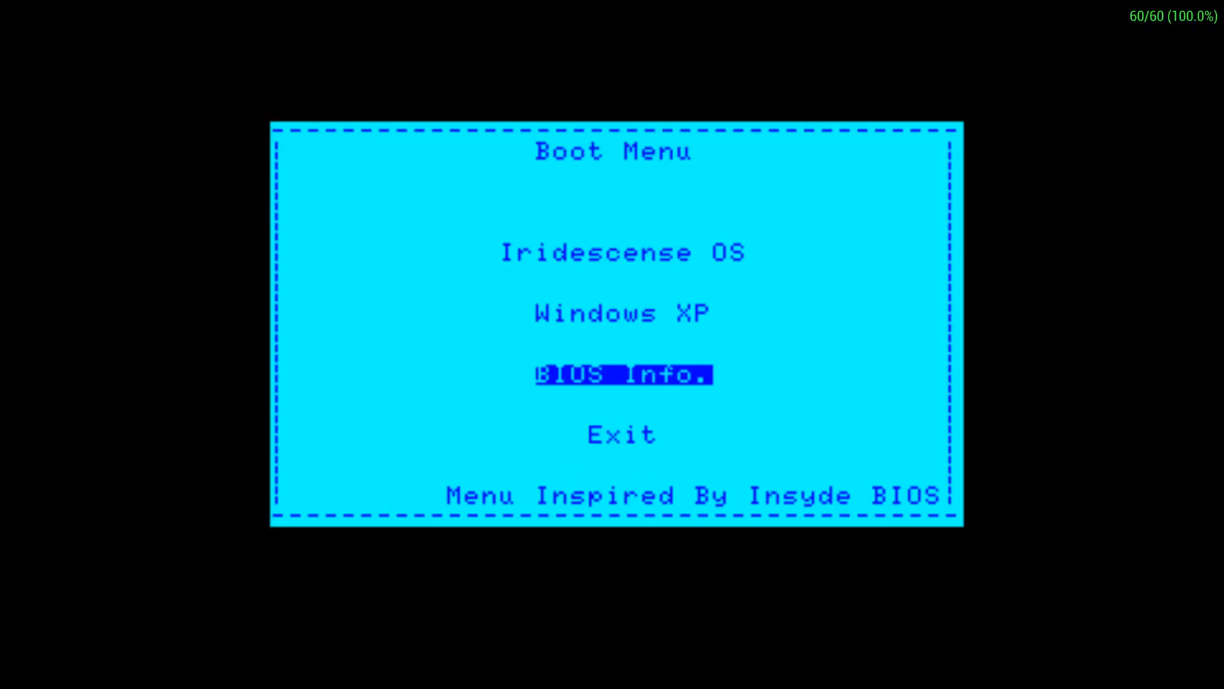
{"action": "key", "text": "Down"}
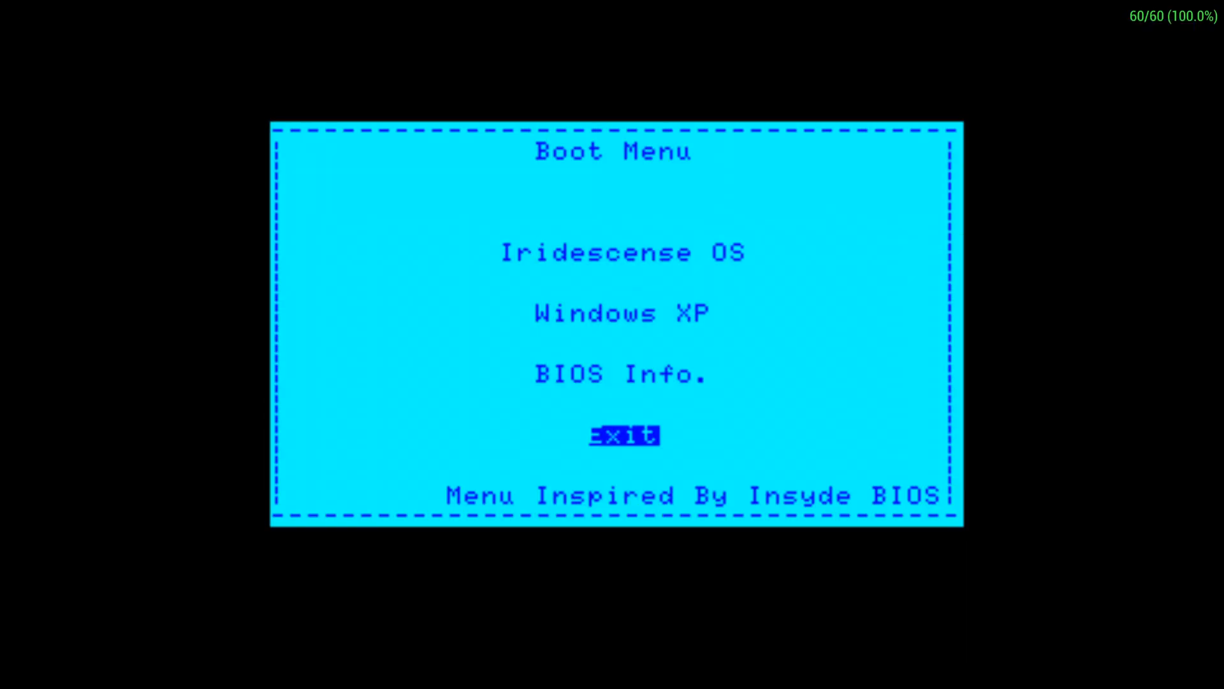
{"action": "key", "text": "up"}
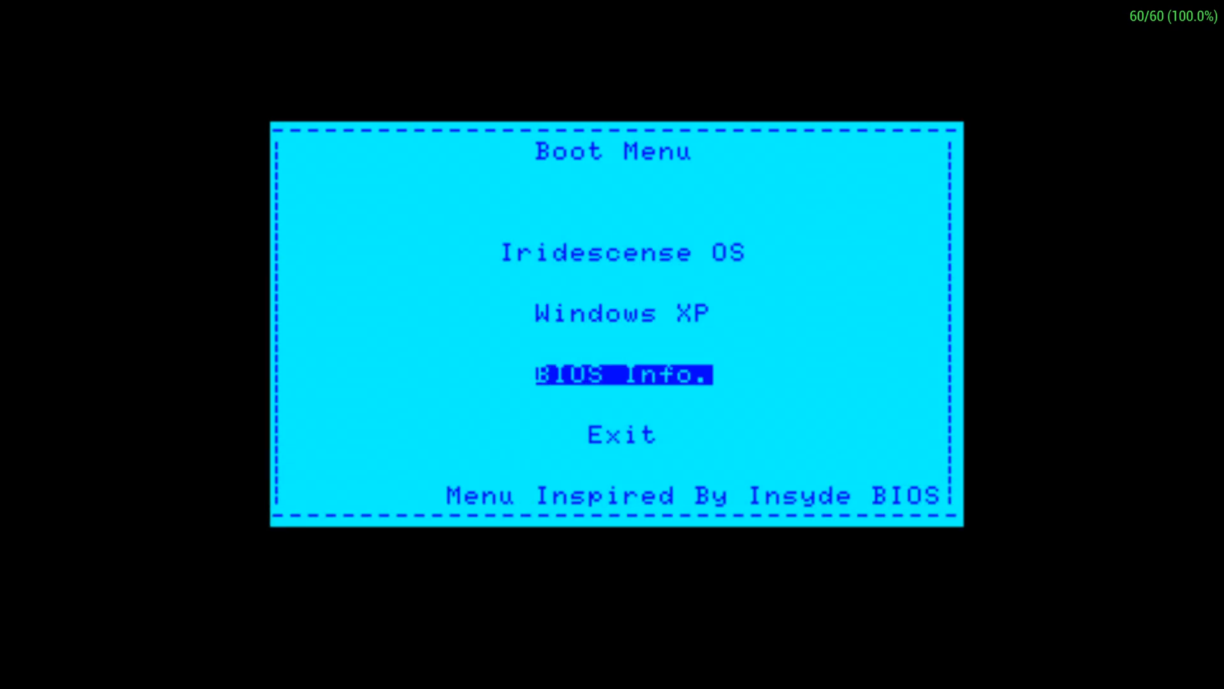
{"action": "key", "text": "up"}
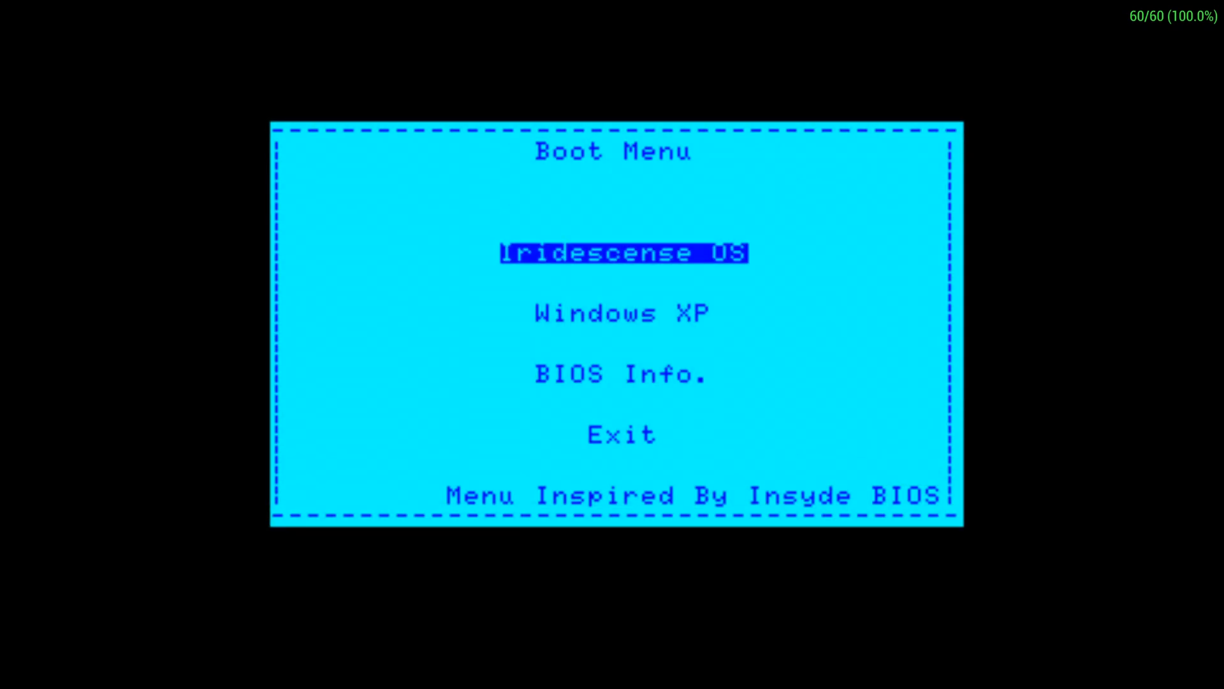